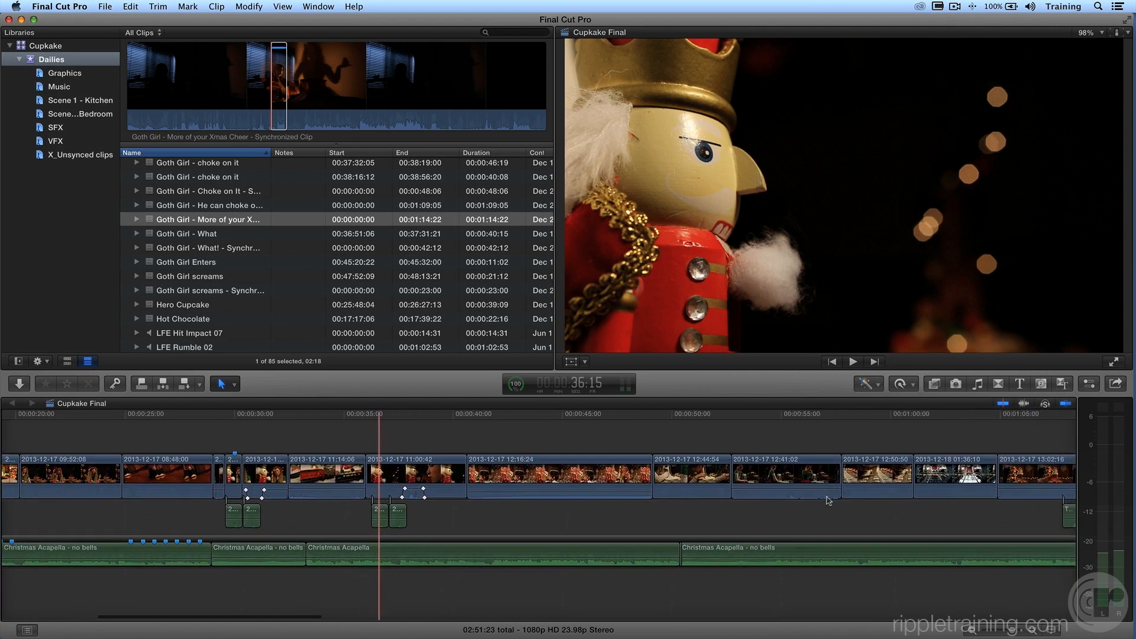
Scroll the Cupkake Final timeline right to reveal the dark bedroom shots around 1:31.
scroll("right", 3)
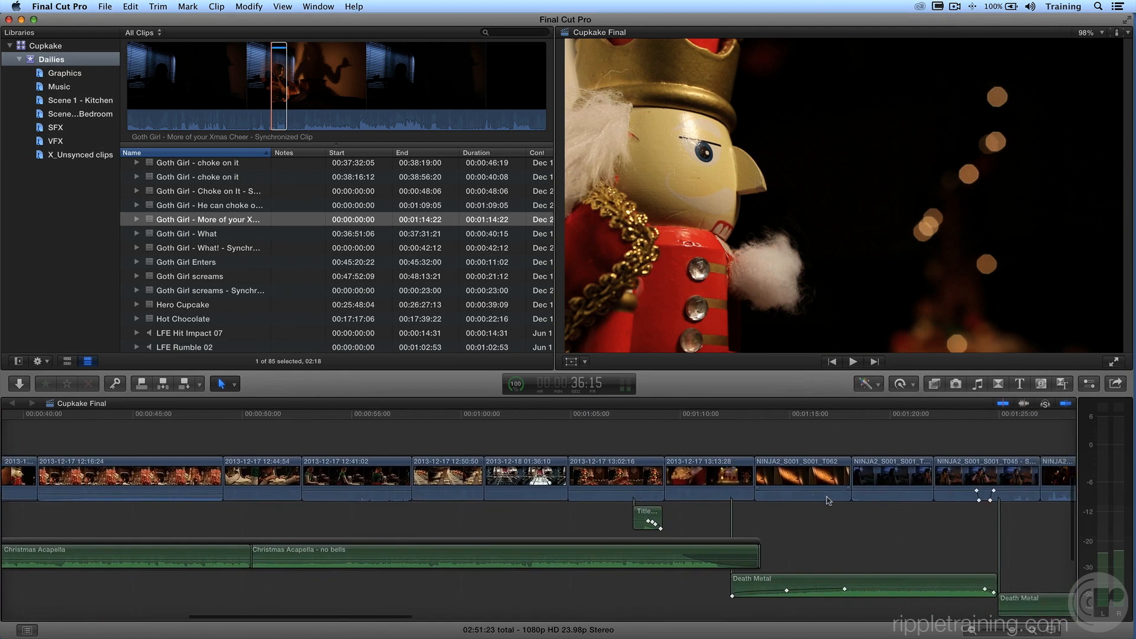
scroll("right", 3)
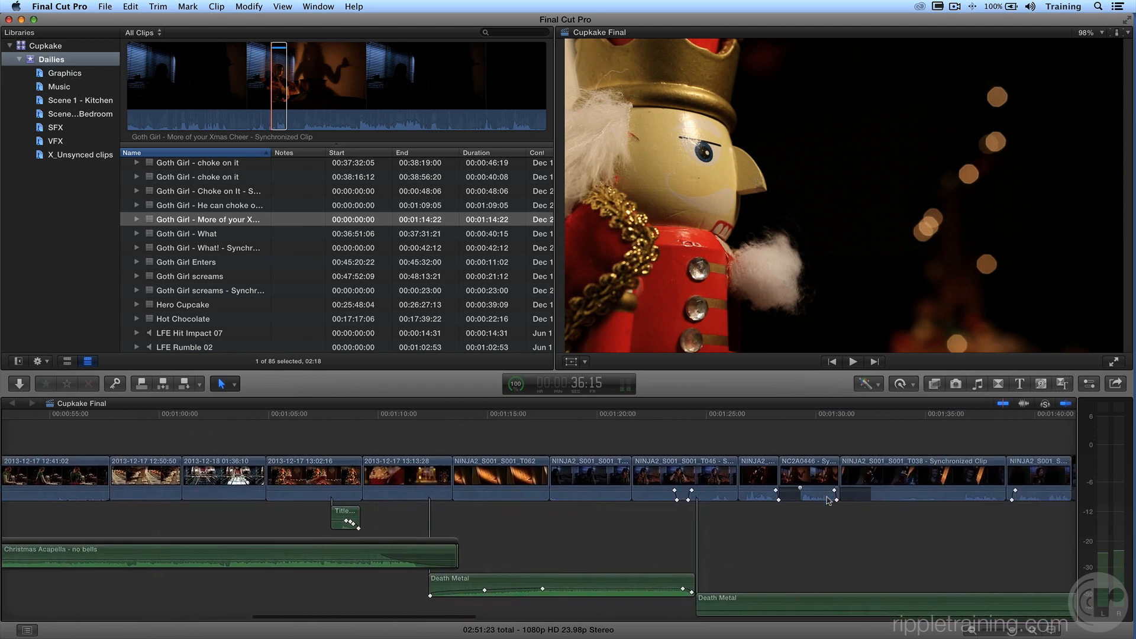
scroll("right", 3)
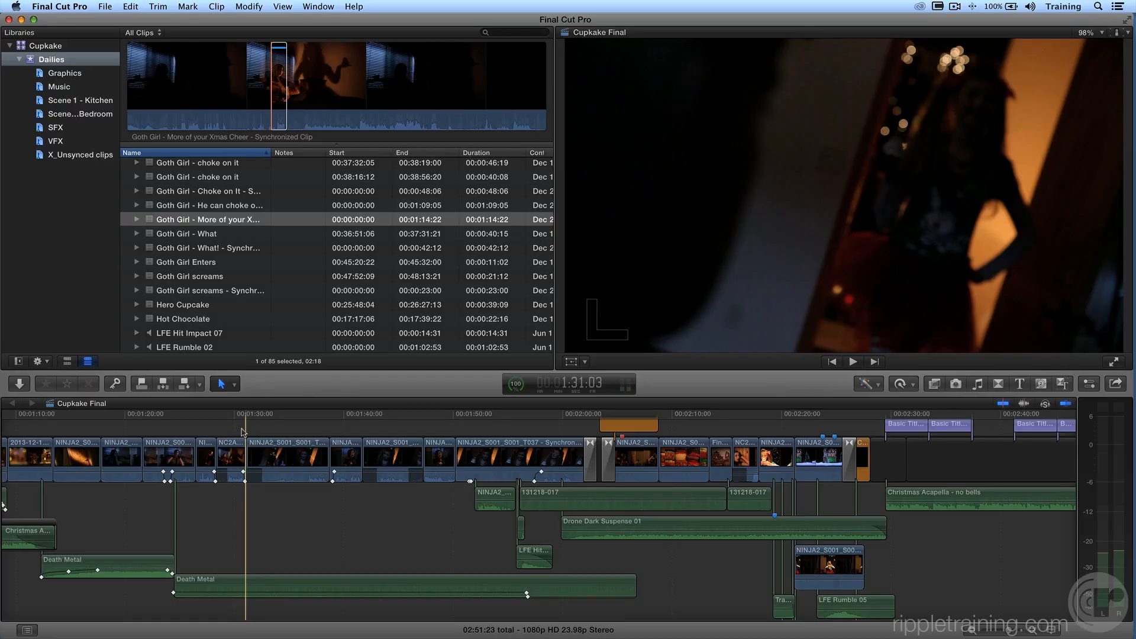
Show the six sound-effect clips in the Dailies event's SFX keyword collection.
left_click(244, 424)
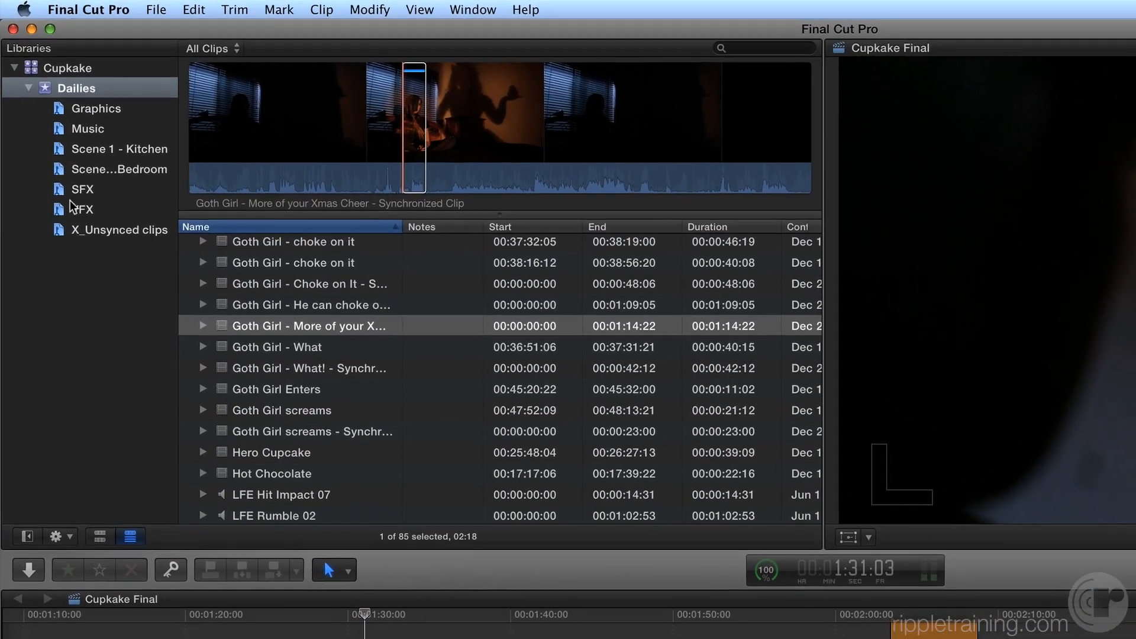
left_click(83, 189)
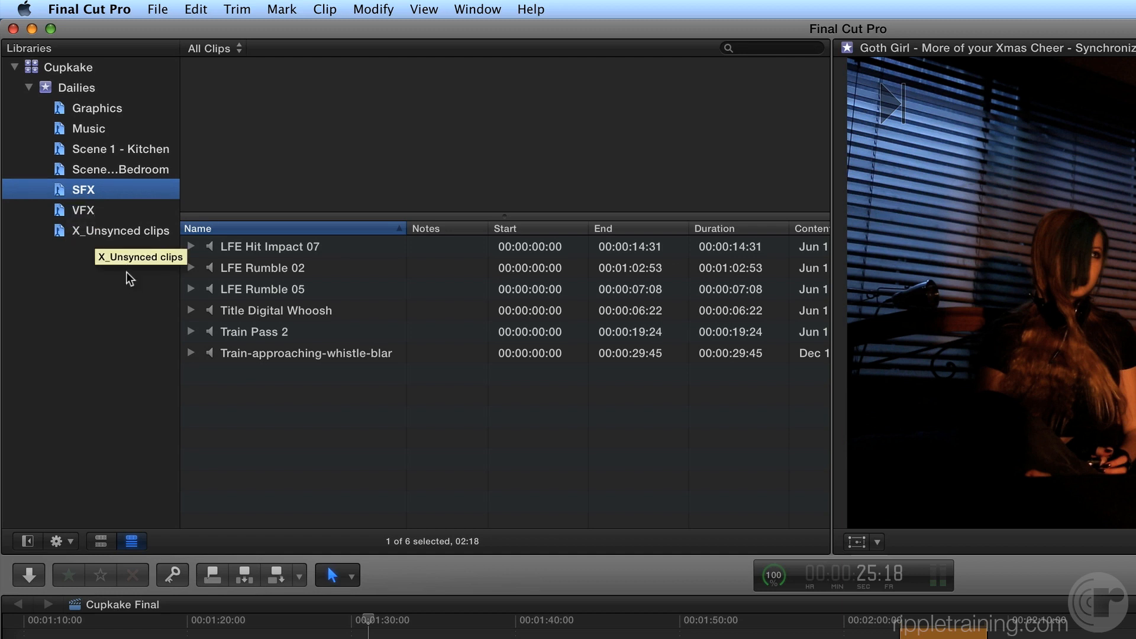
Connect the Train-approaching-whistle-blar effect beneath the dark-room shot near 1:31.
left_click(305, 353)
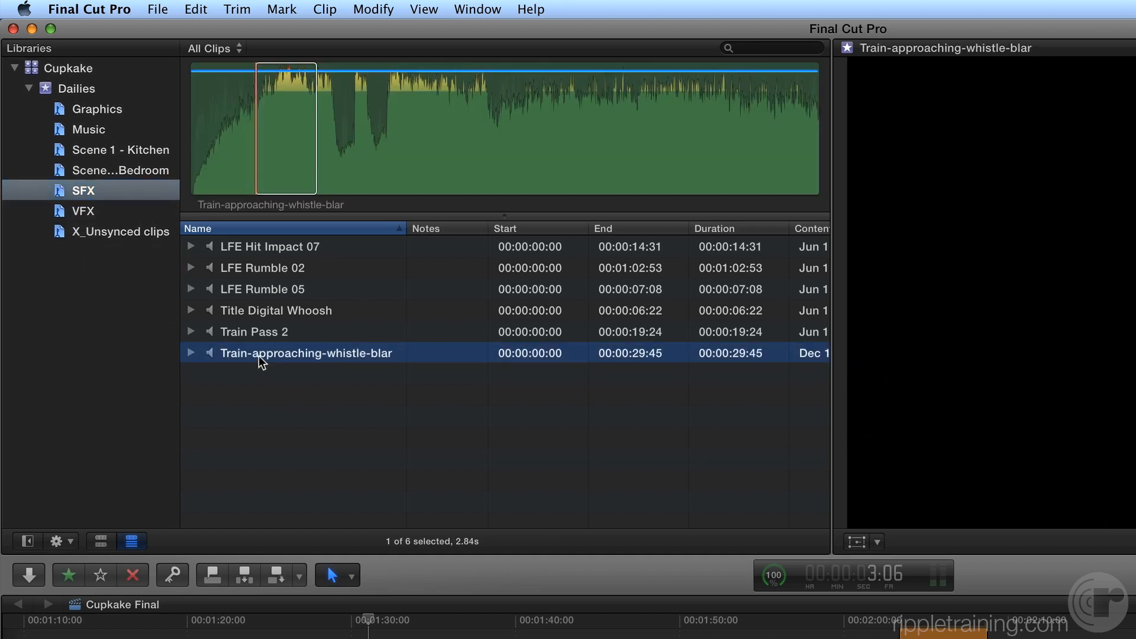
left_click(192, 353)
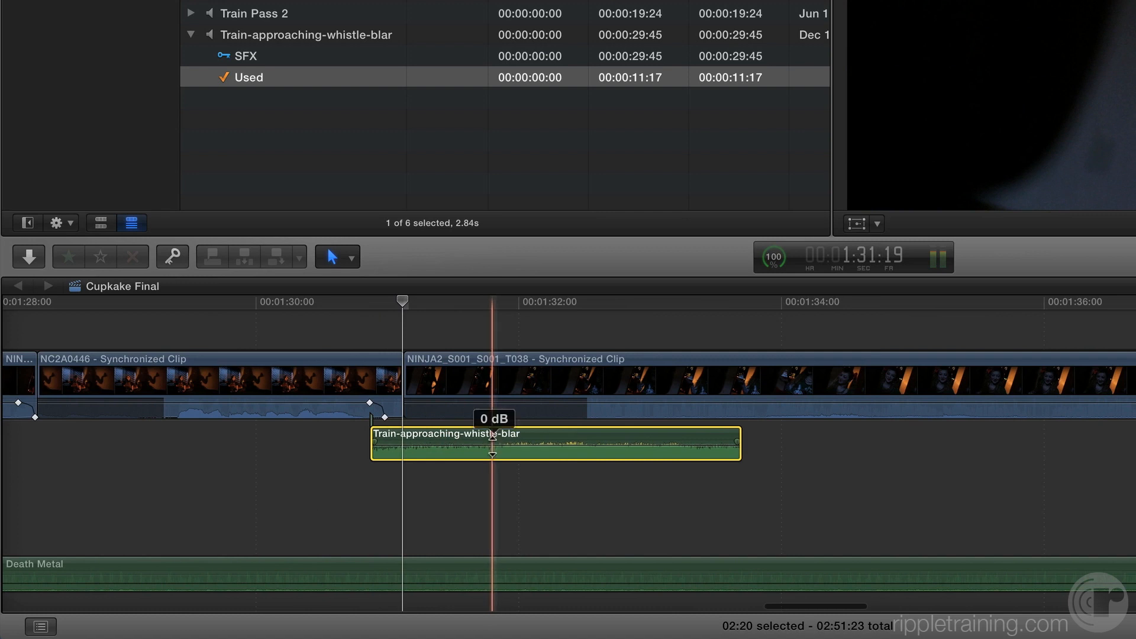
Lower the connected train whistle clip's volume line to about -21 dB.
left_click_drag(491, 435, 492, 446)
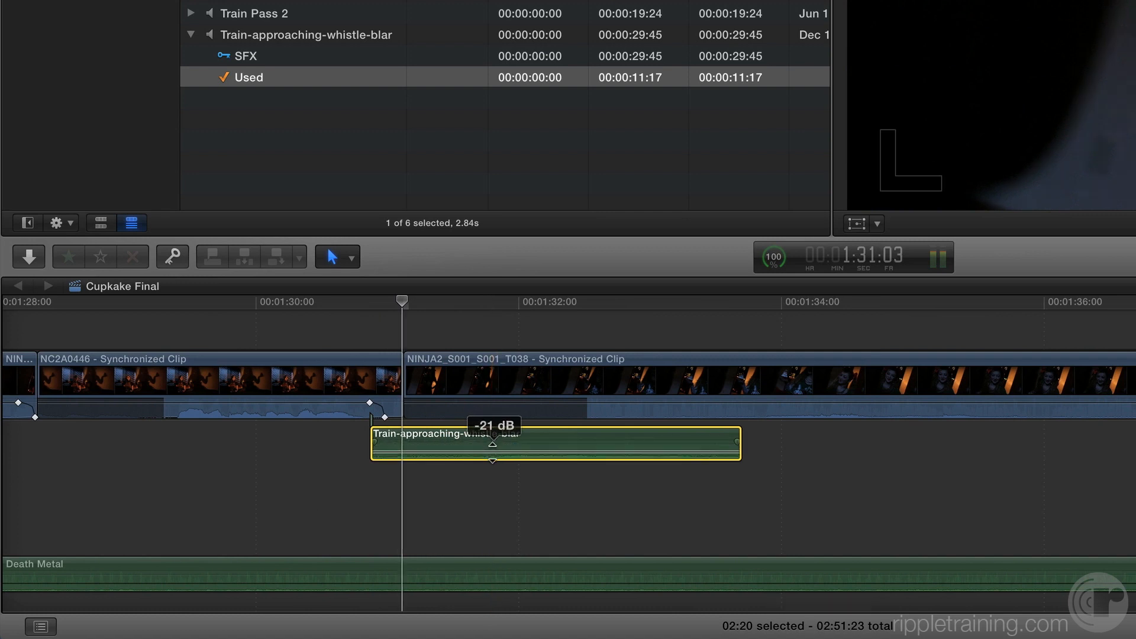
left_click_drag(492, 436, 492, 444)
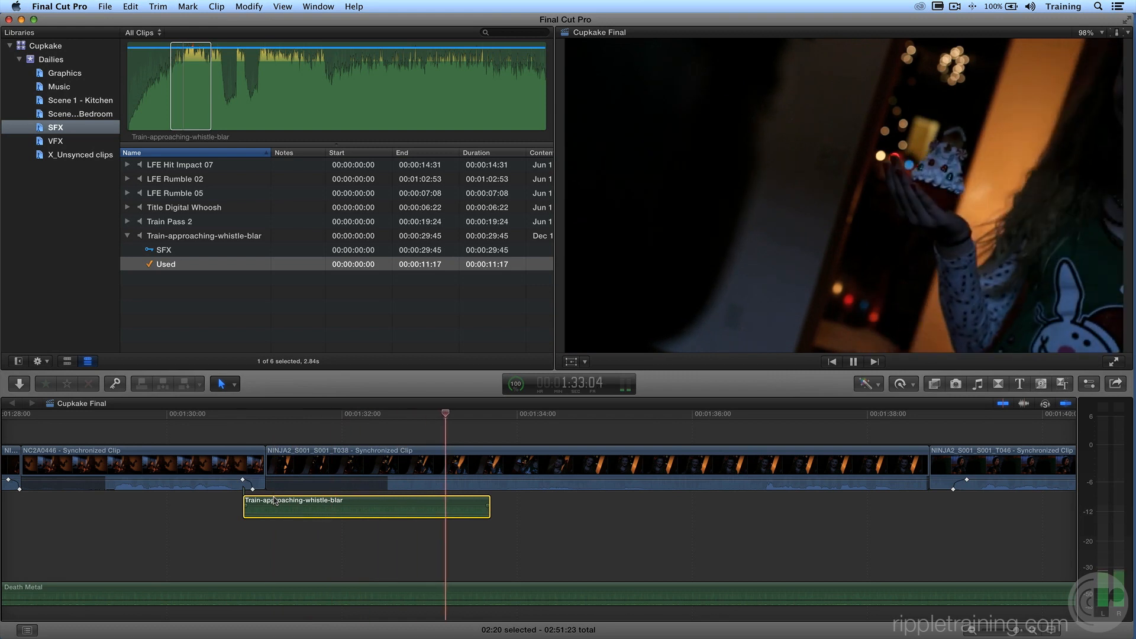
left_click(852, 362)
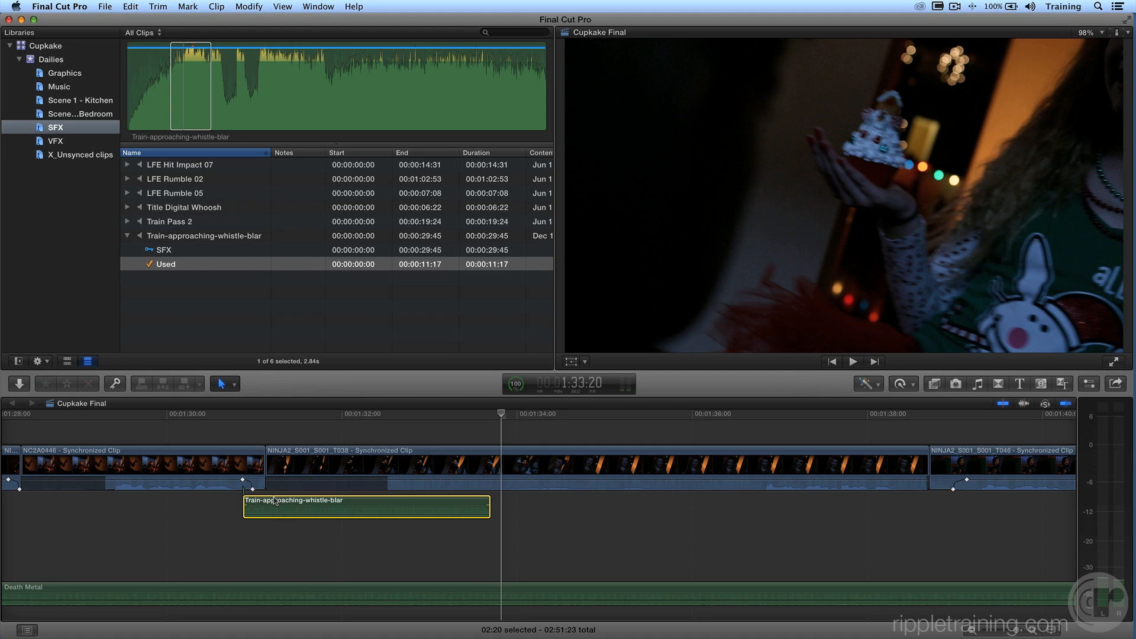
left_click(220, 417)
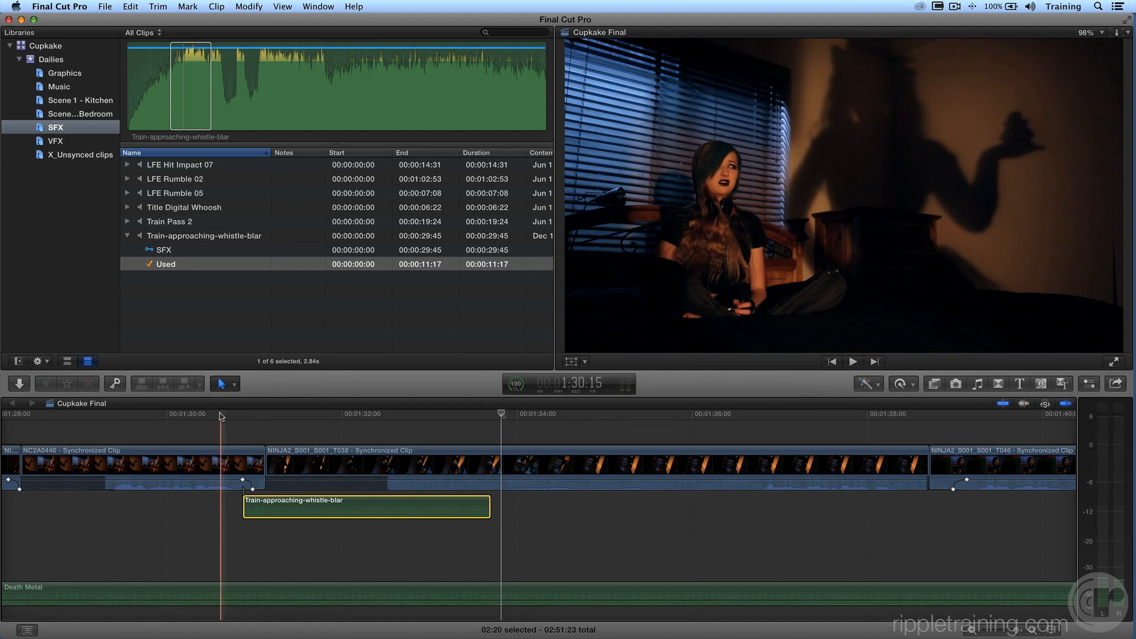